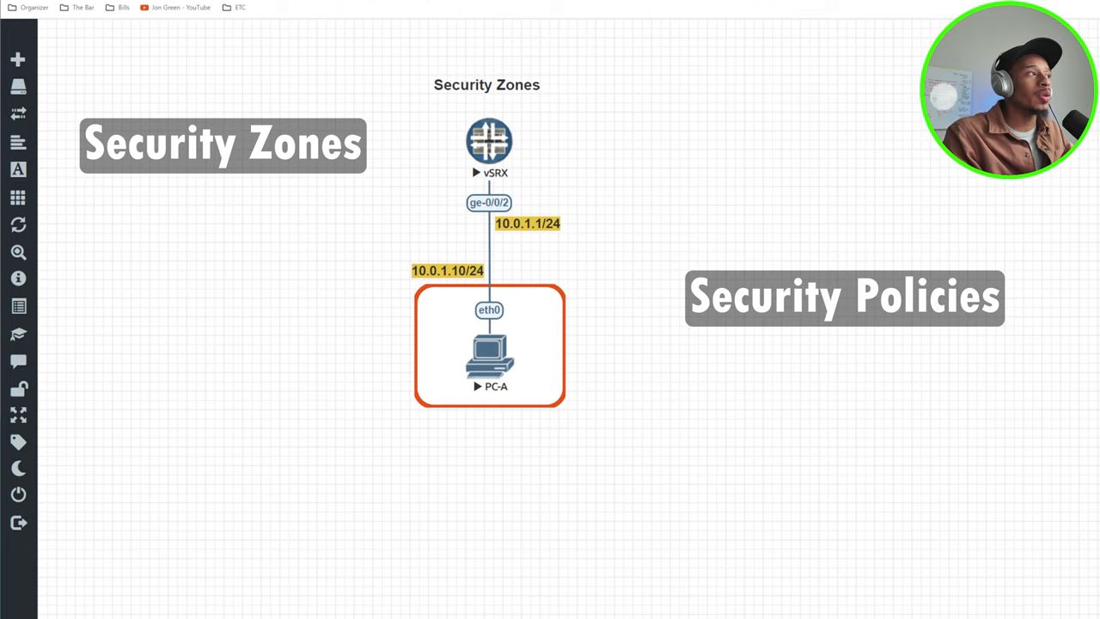
- From PC-A's VPCS console, ping the vSRX gateway 10.0.1.1
{"action": "left_click", "coordinate": [488, 141]}
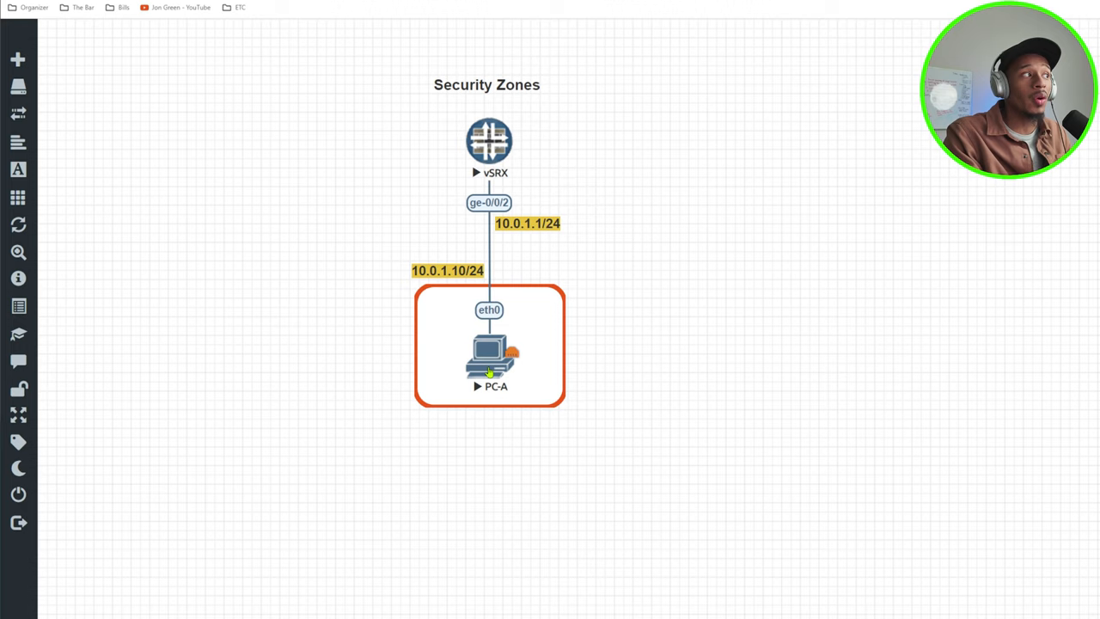
{"action": "double_click", "coordinate": [488, 347]}
{"action": "type", "text": "ping 10.0"}
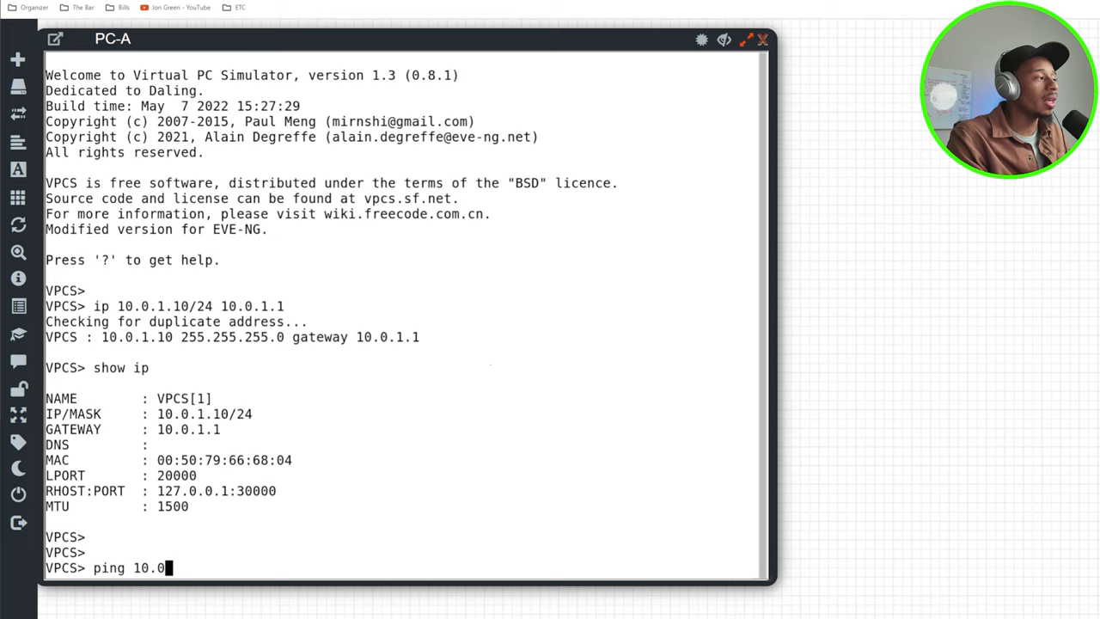
{"action": "key", "text": "Return"}
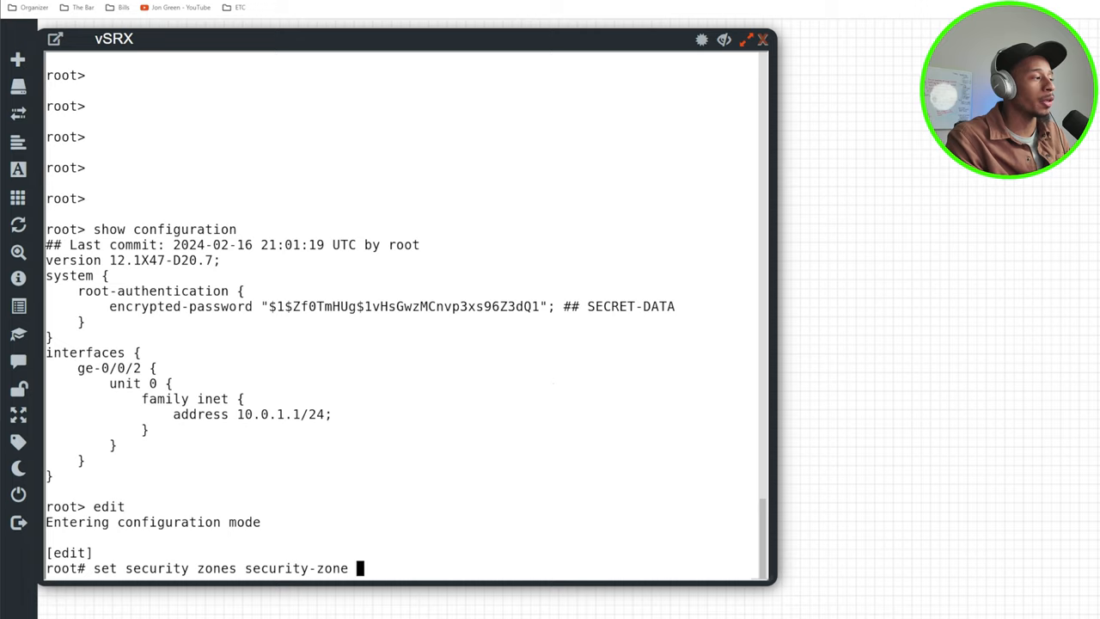
- Add interface ge-0/0/2 to the vSRX trust security zone in edit mode
{"action": "type", "text": "trust interfaces ge-0/0/"}
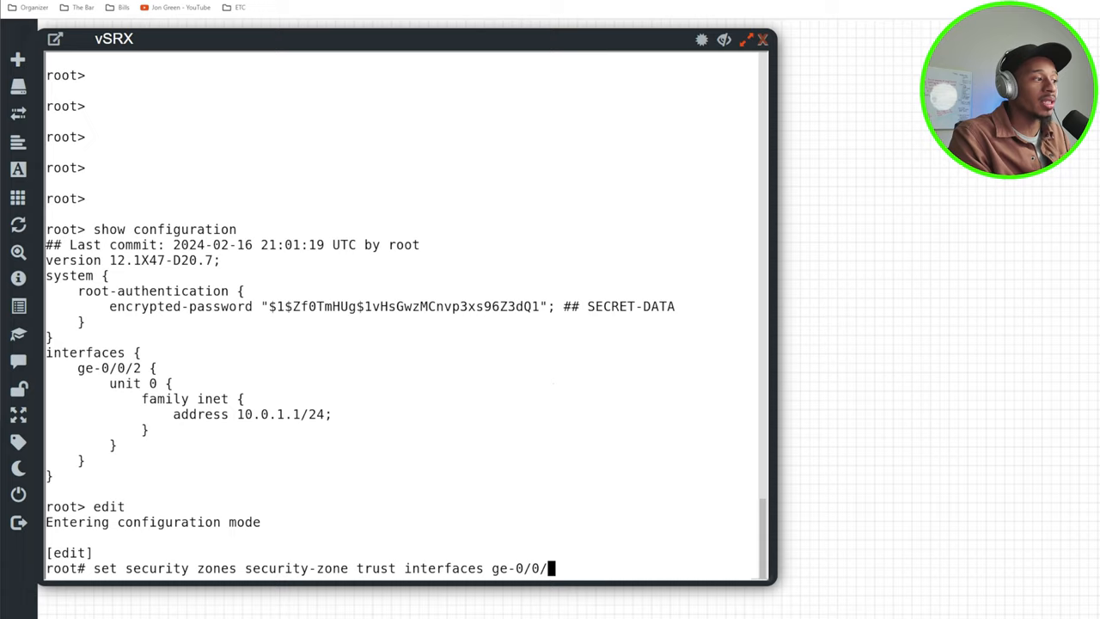
{"action": "key", "text": "Return"}
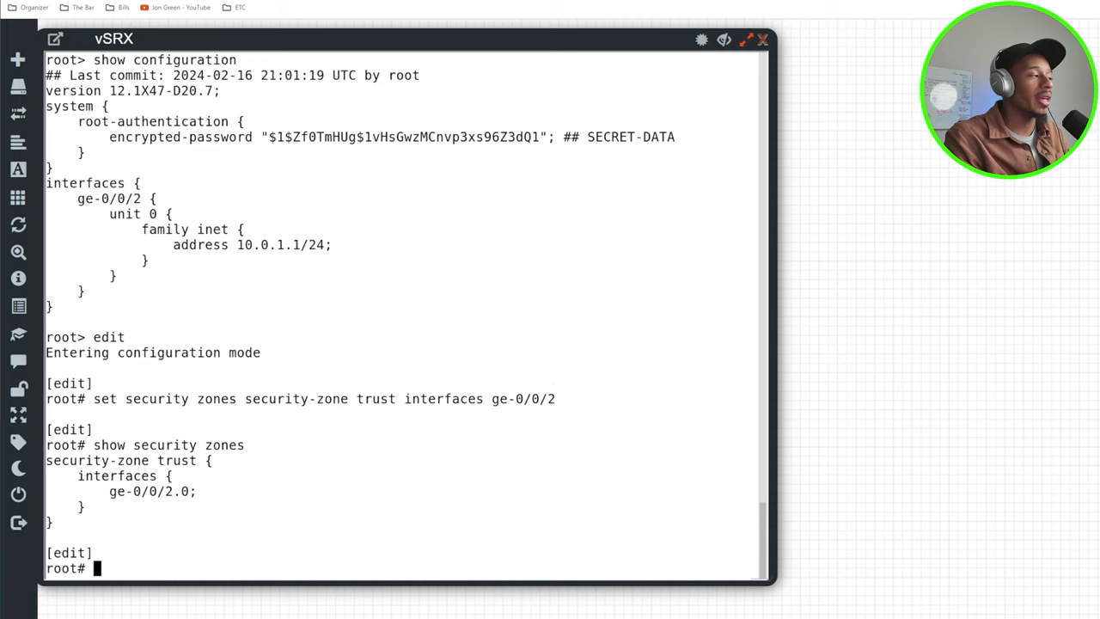
- Permit all system services as host-inbound traffic on the trust zone
{"action": "type", "text": "set secur"}
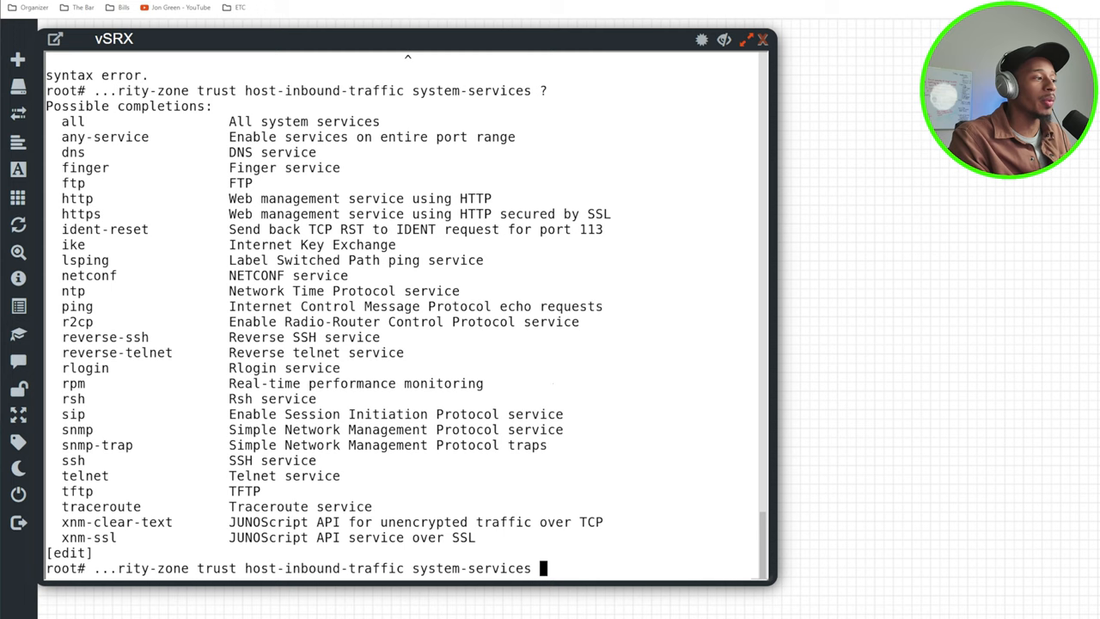
{"action": "type", "text": "all"}
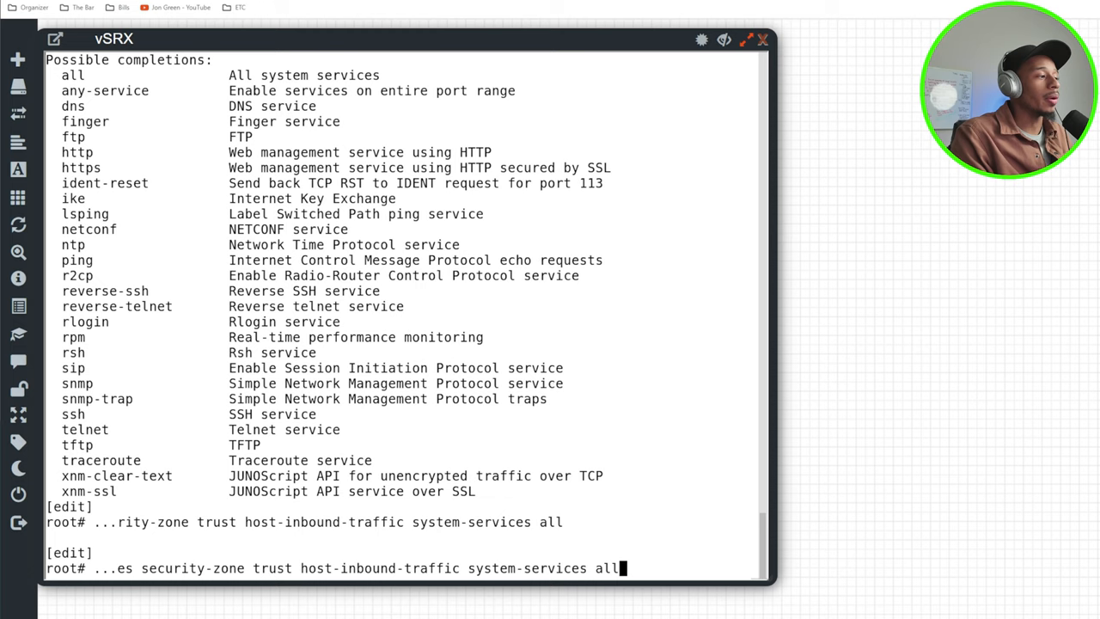